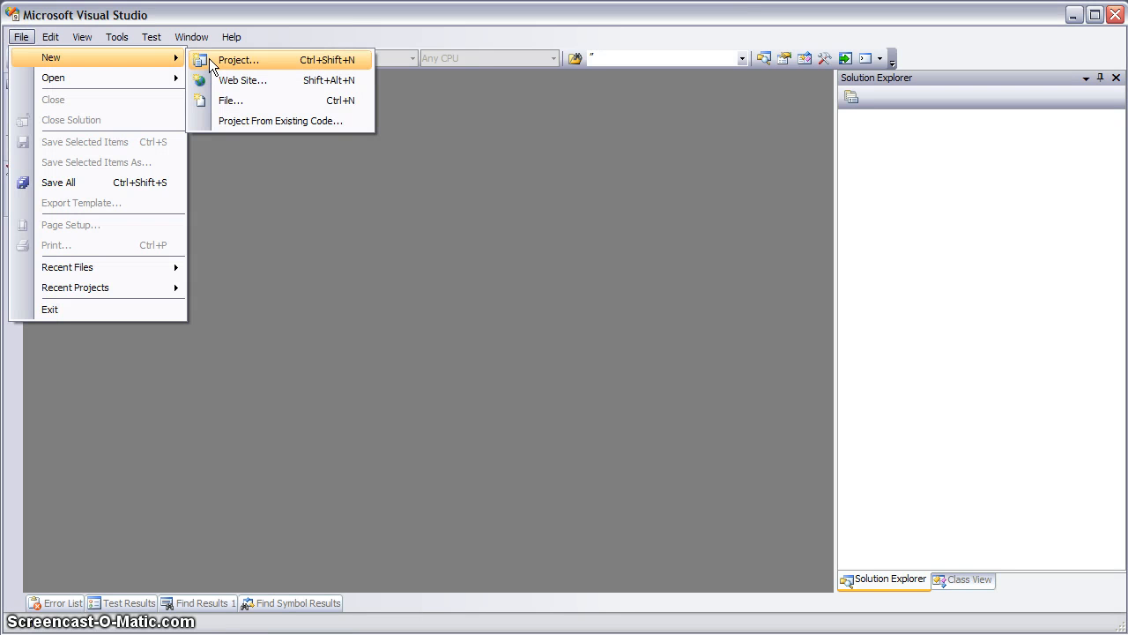
Create the ASP.NET MVC Web Application MvcApplication1 without a unit test project
click(240, 62)
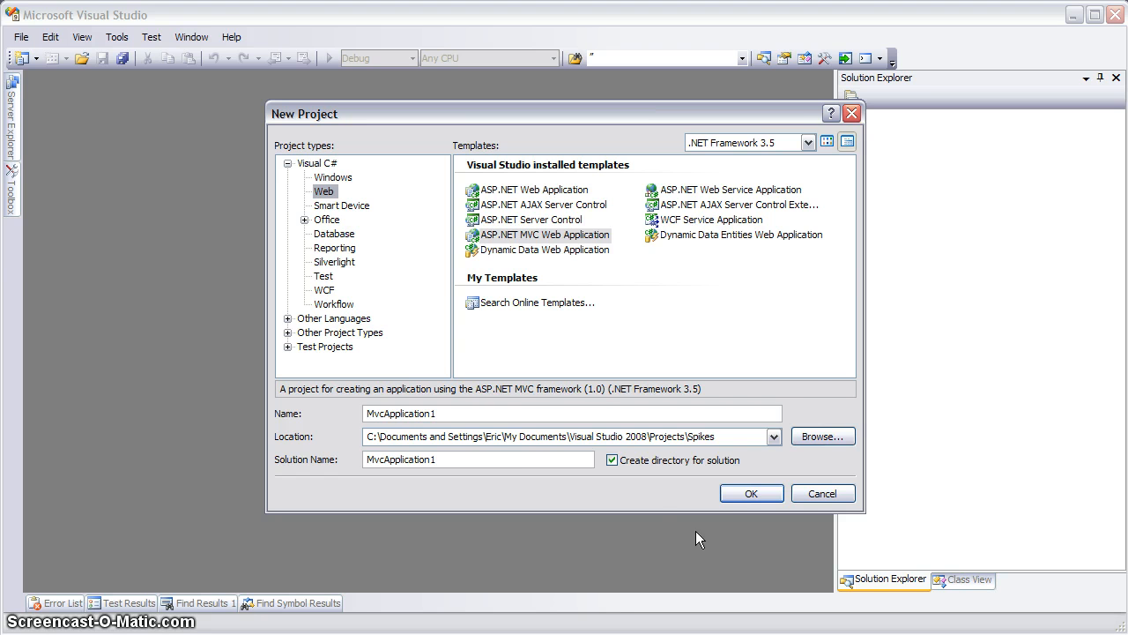
click(752, 493)
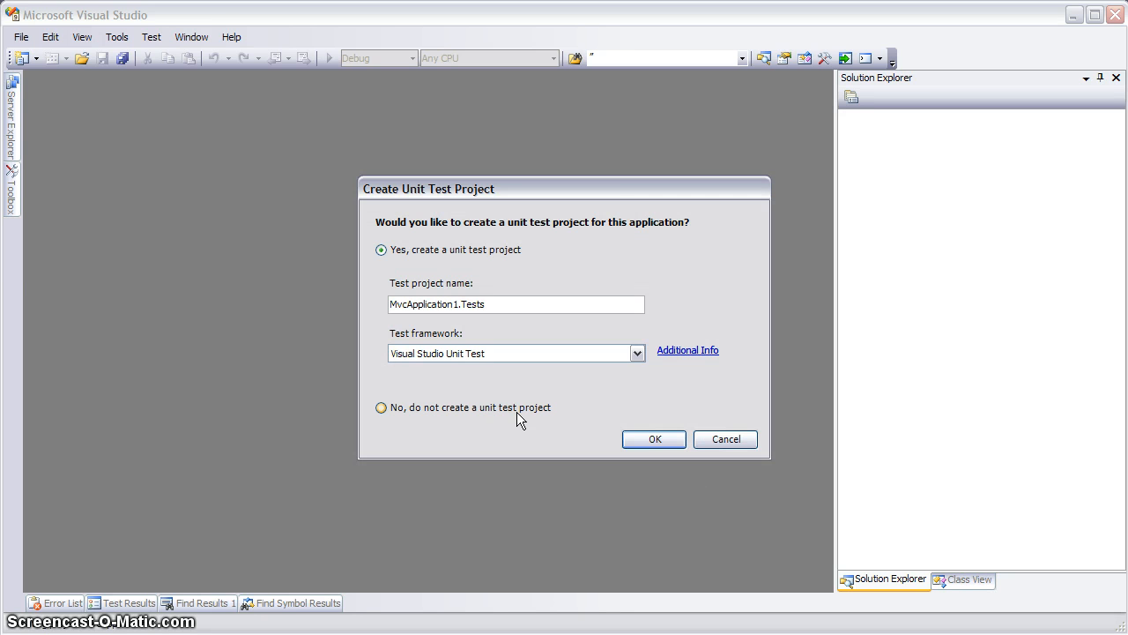
click(653, 439)
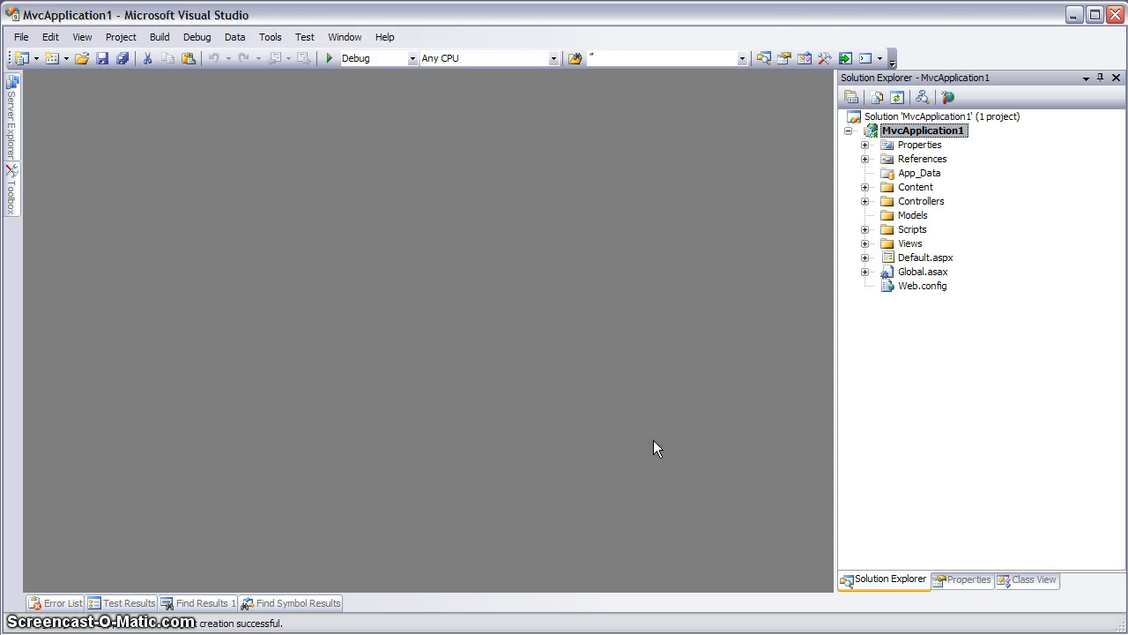
mouse_move(633, 432)
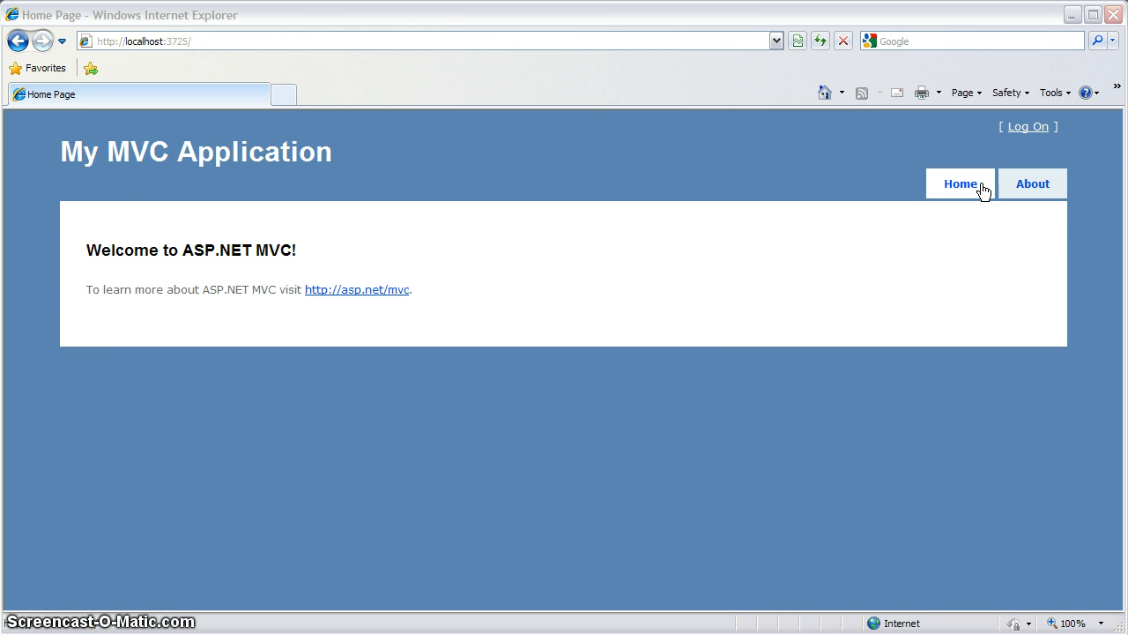
mouse_move(1028, 187)
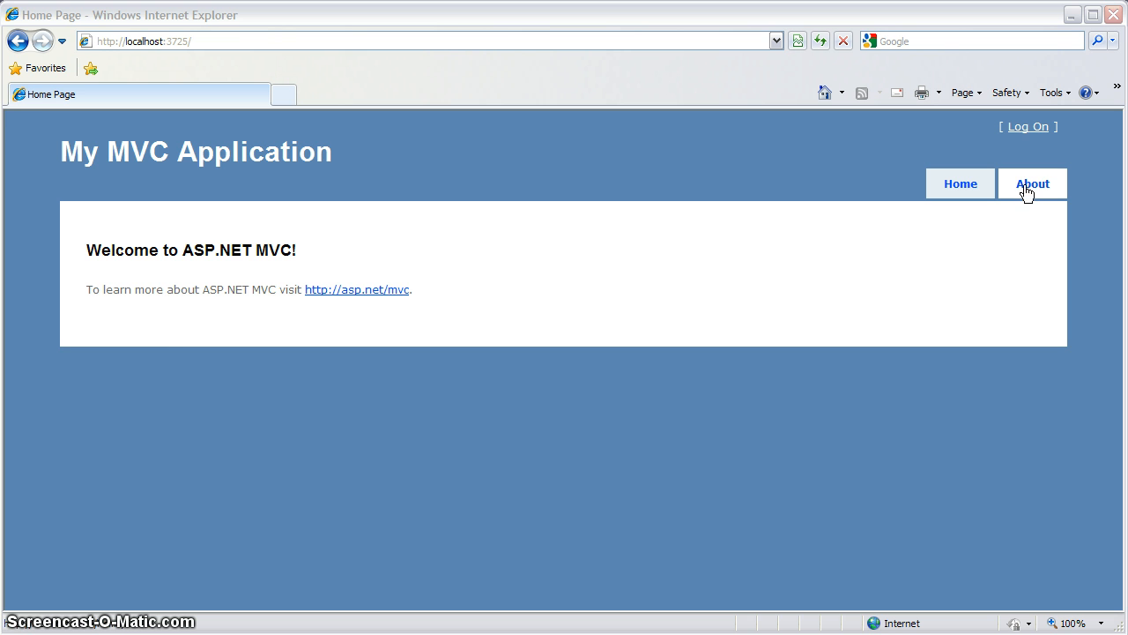
Go from Log On to the Register link's Create a New Account page
click(1027, 126)
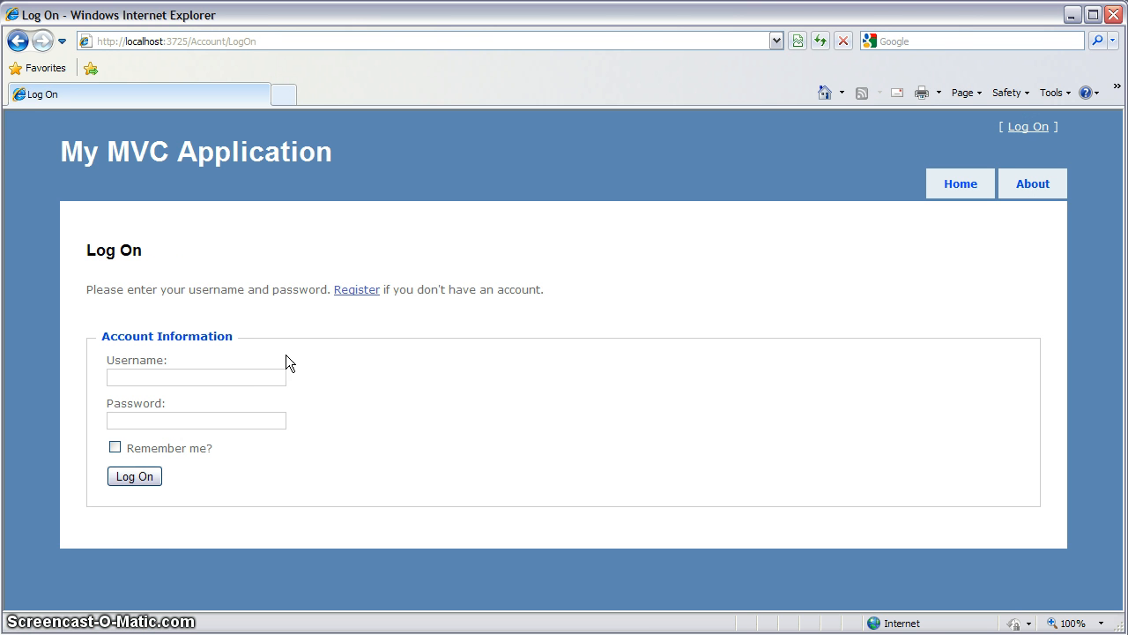
click(356, 289)
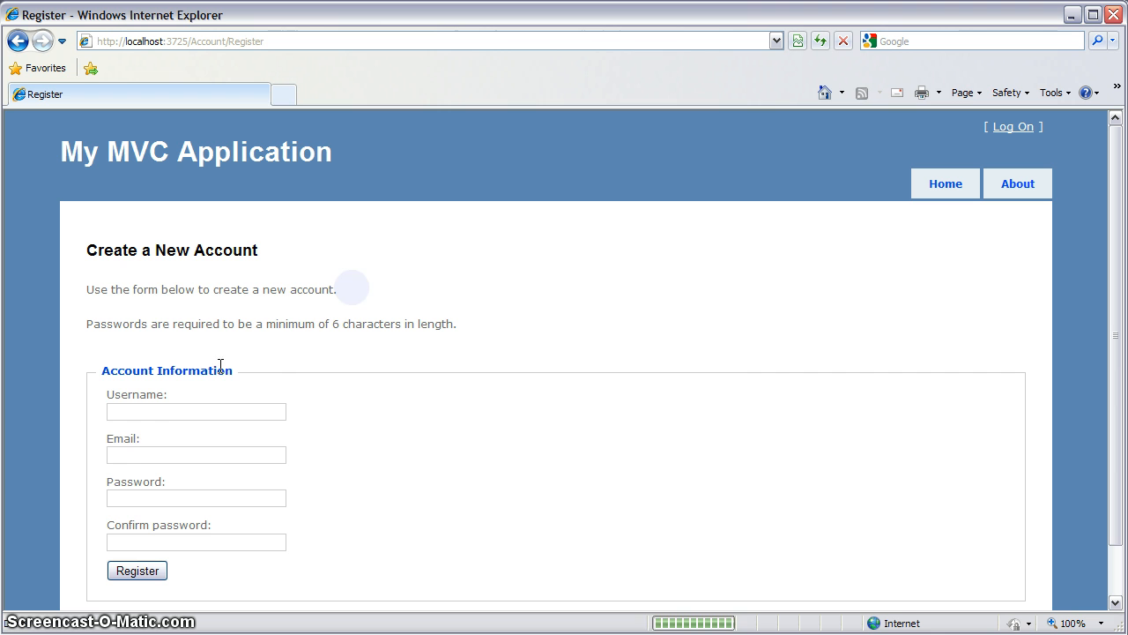
Register account 'herb' with the suggested email and a password
click(196, 411)
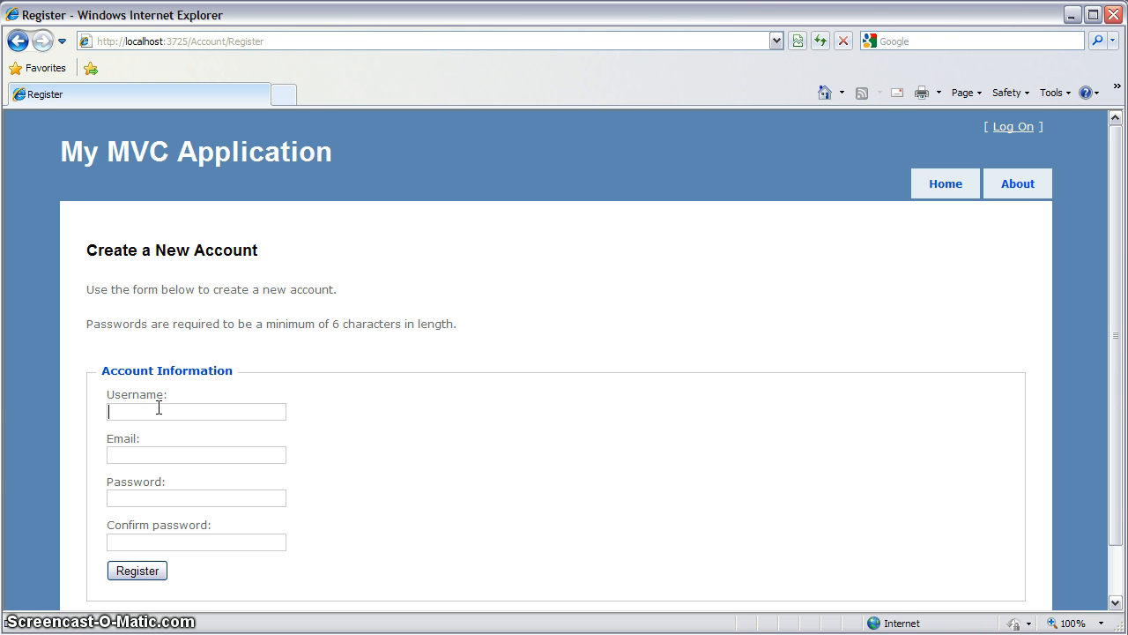
text(herb)
click(195, 455)
text(eric)
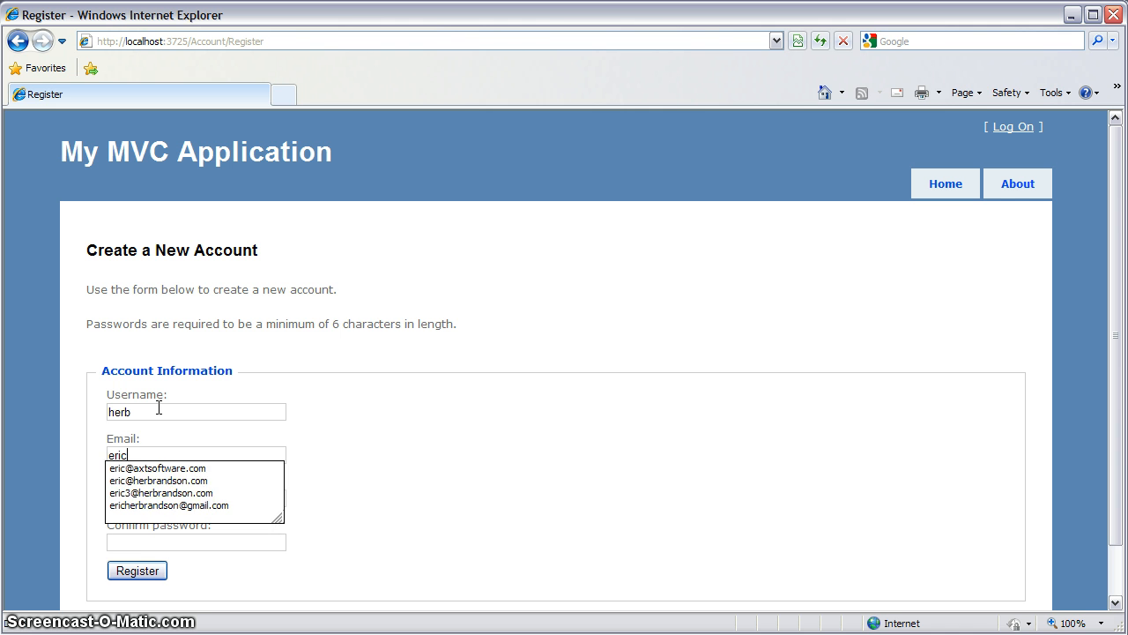
click(157, 480)
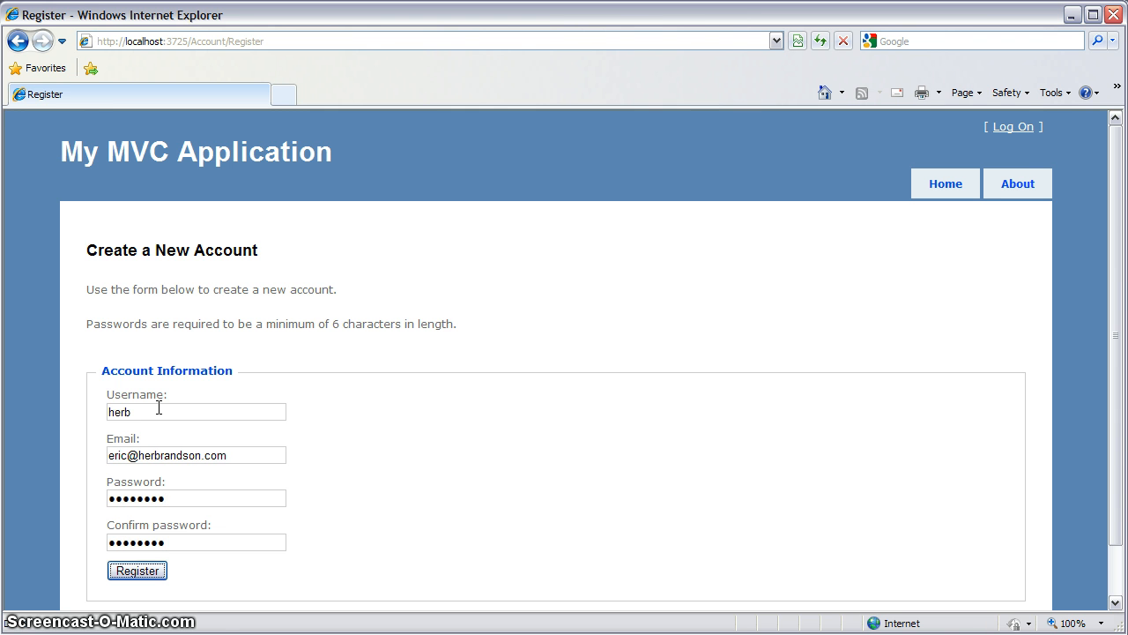
click(135, 571)
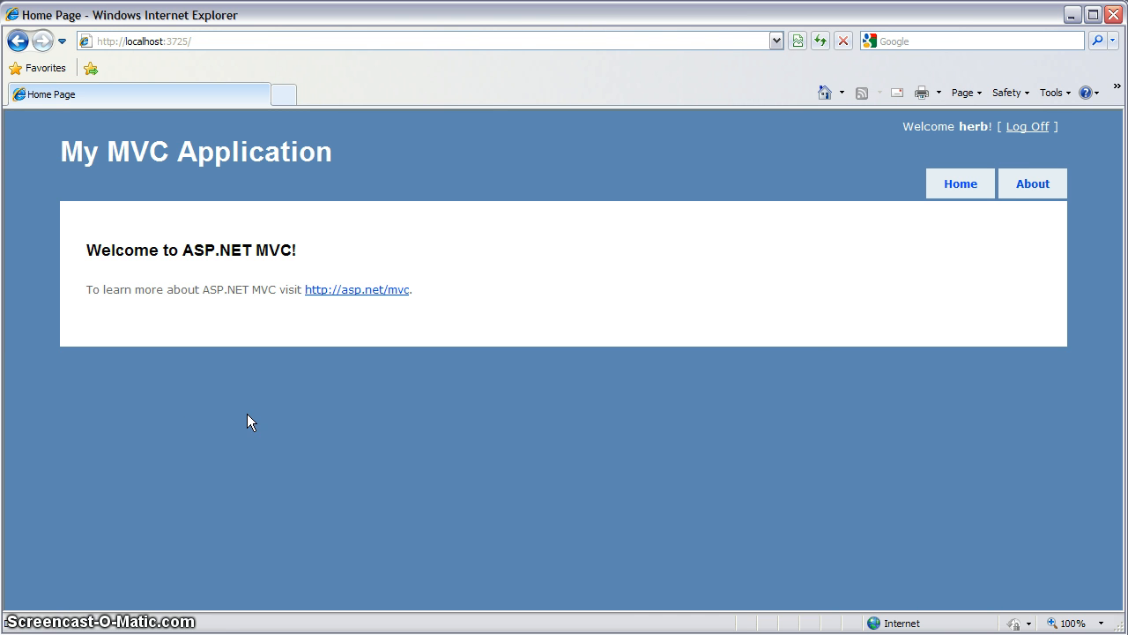
mouse_move(917, 332)
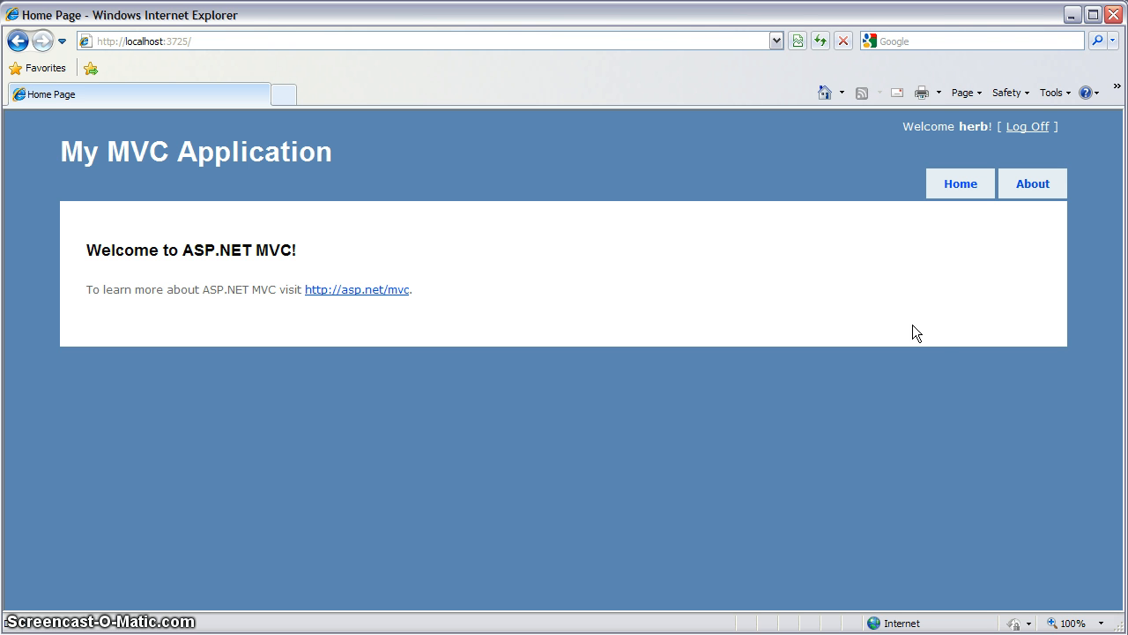
mouse_move(939, 337)
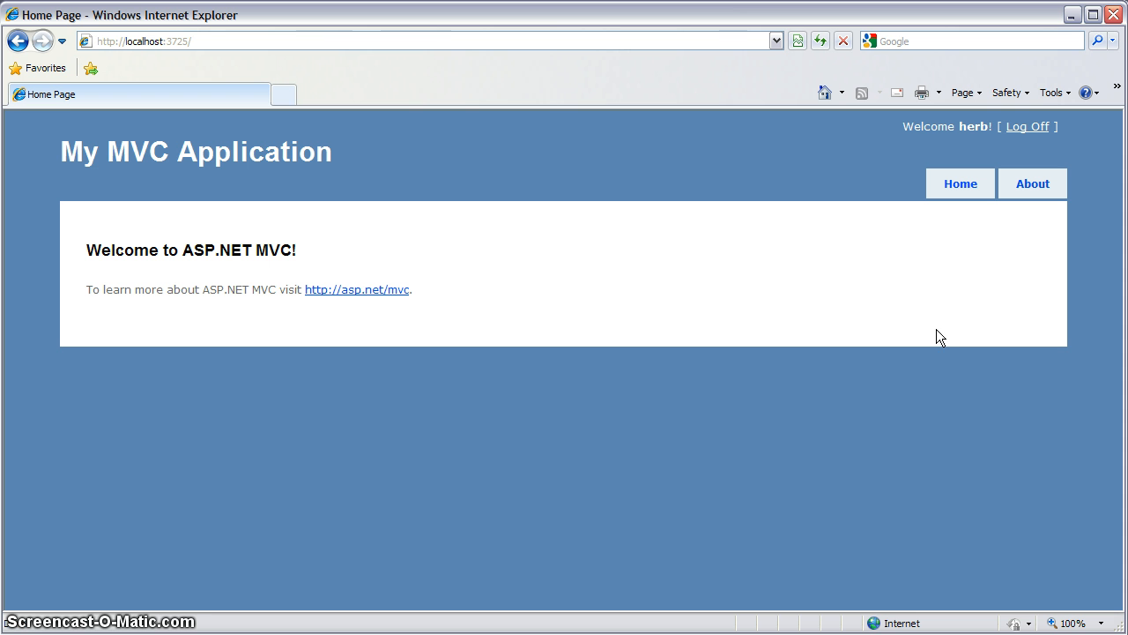
mouse_move(1055, 214)
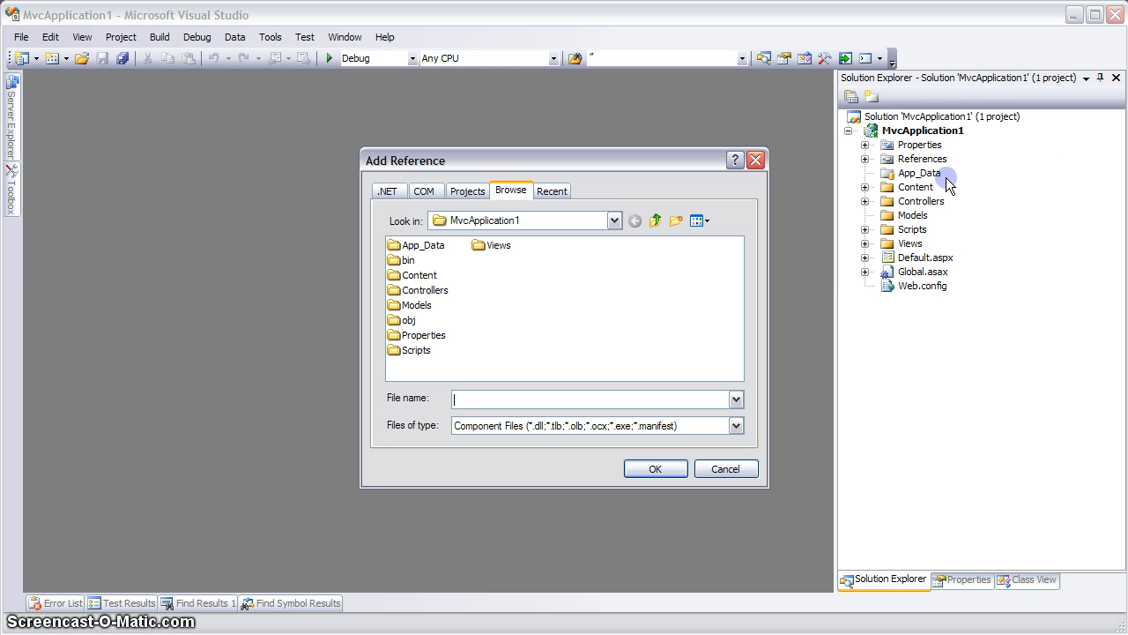
Reference OpenForum.Core.dll via Add Reference, then collapse References and select Global.asax
right_click(498, 282)
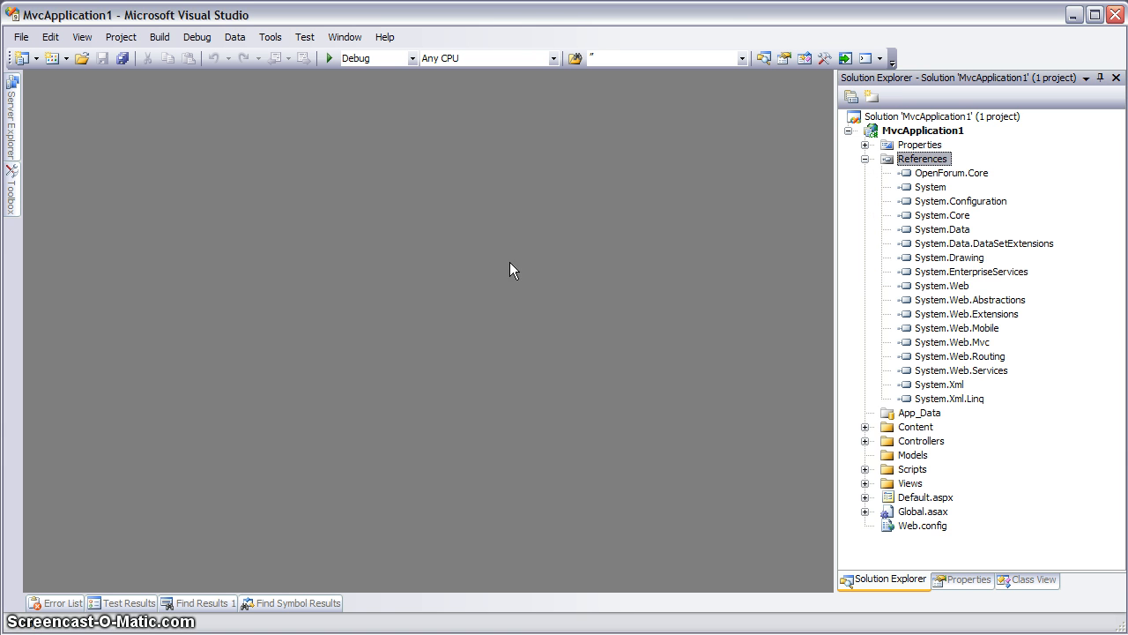
click(865, 158)
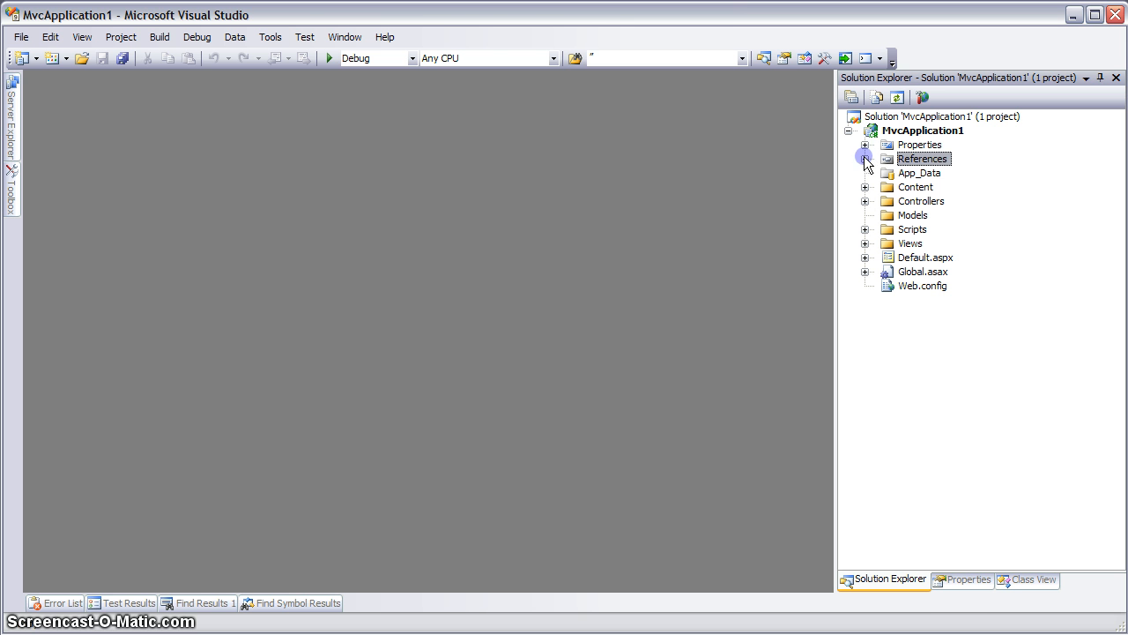
click(923, 271)
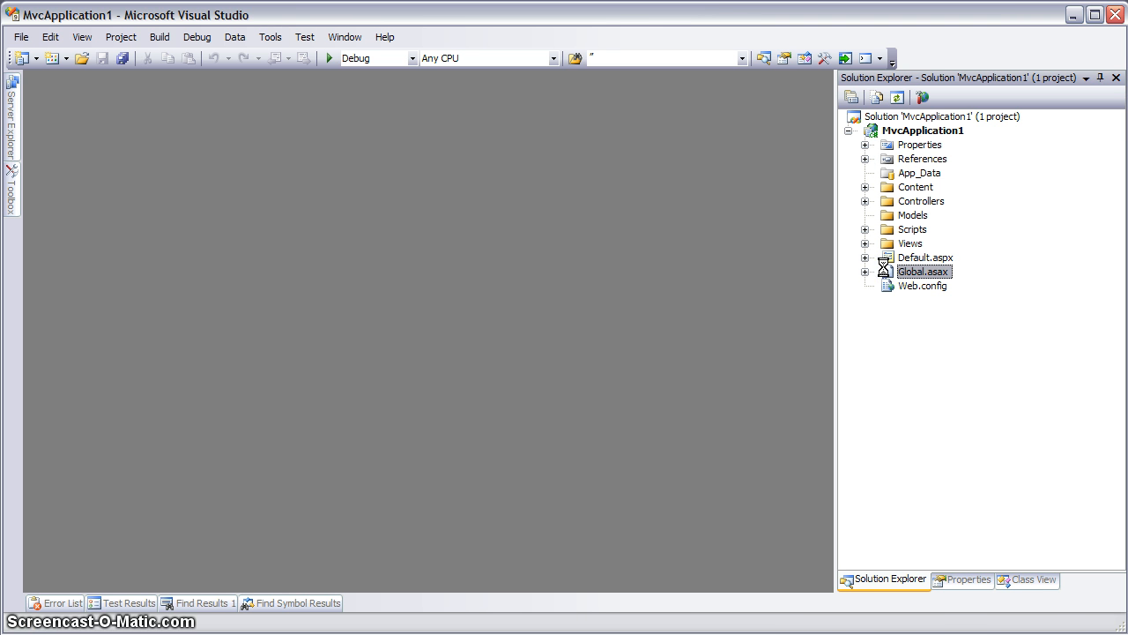
Call OpenForumManager.SimpleInitialize() in Application_Start and expand Views > Shared
double_click(924, 272)
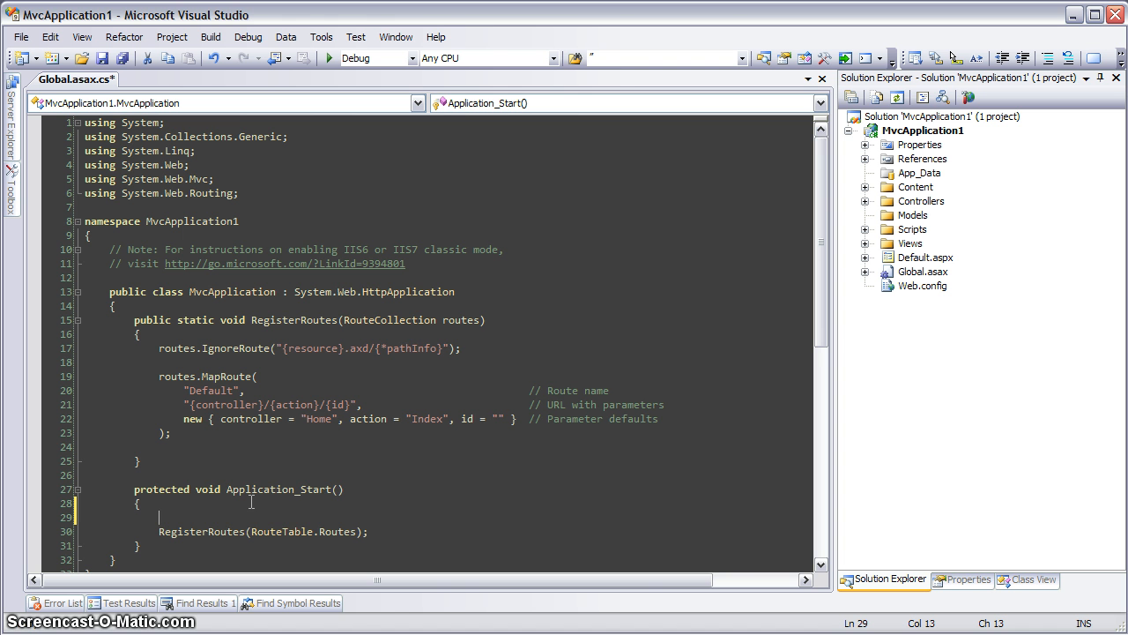
text(o)
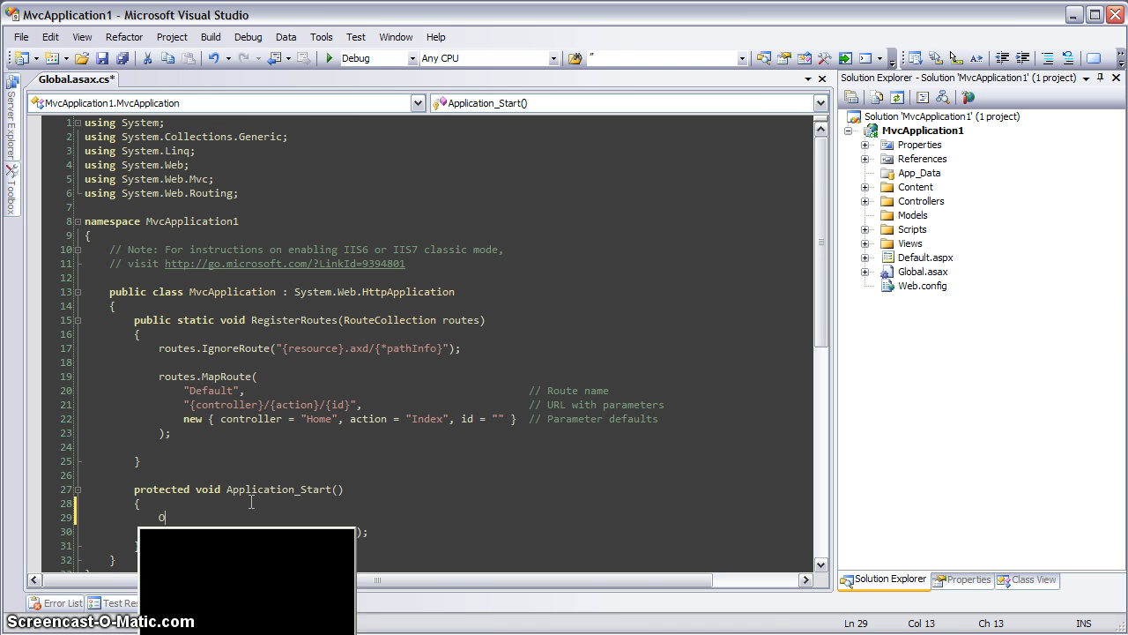
text(OpenForumManager.SimpleInitialize();)
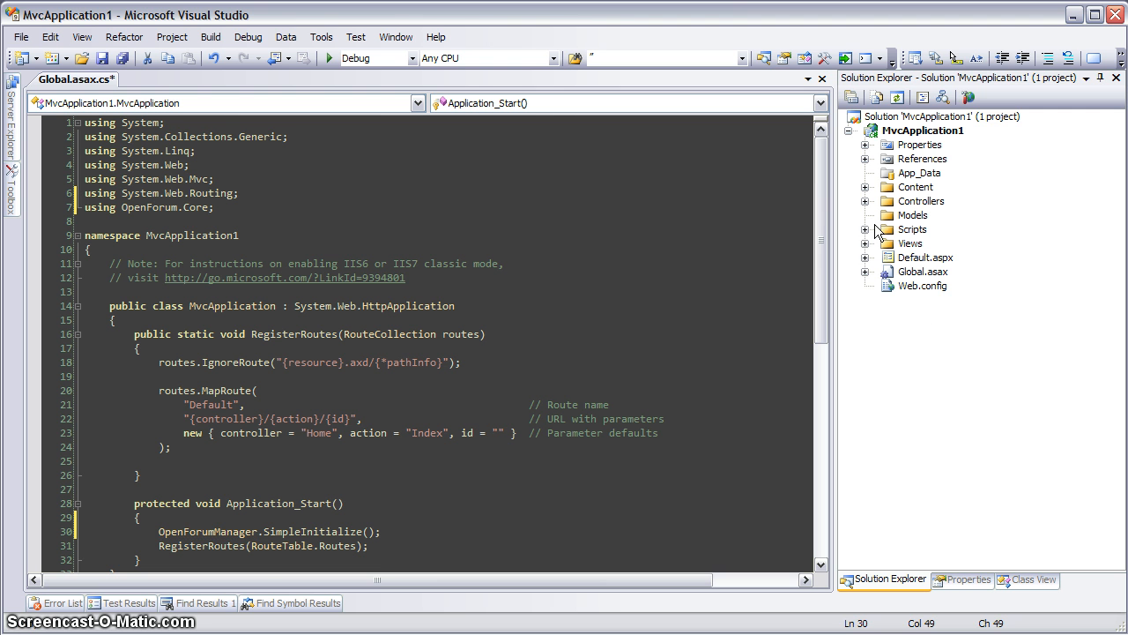
click(865, 243)
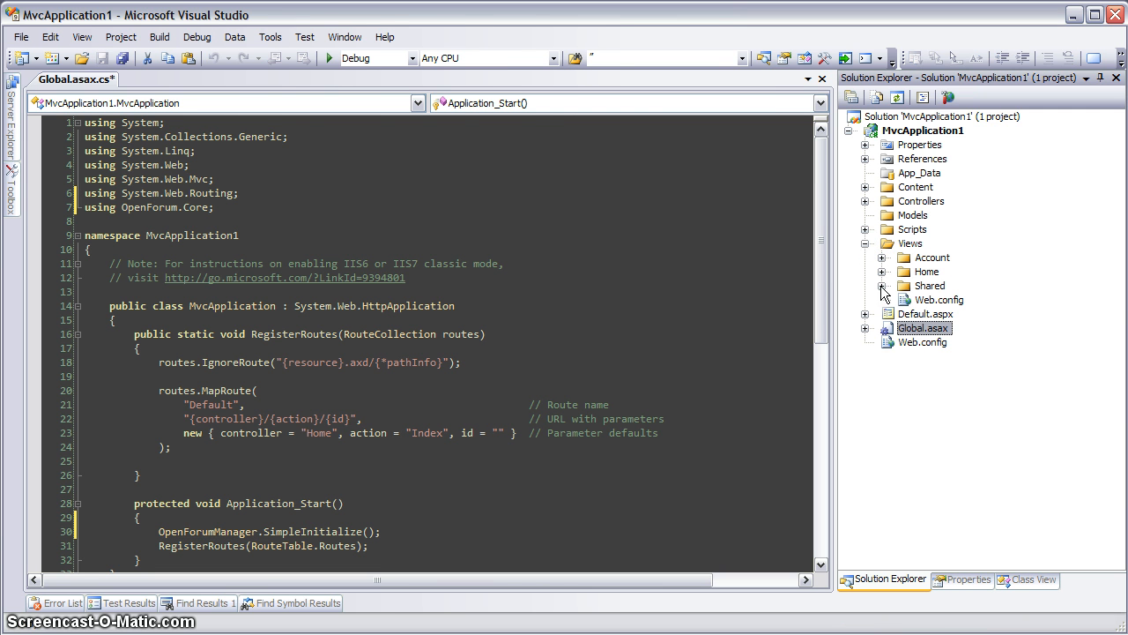
click(882, 286)
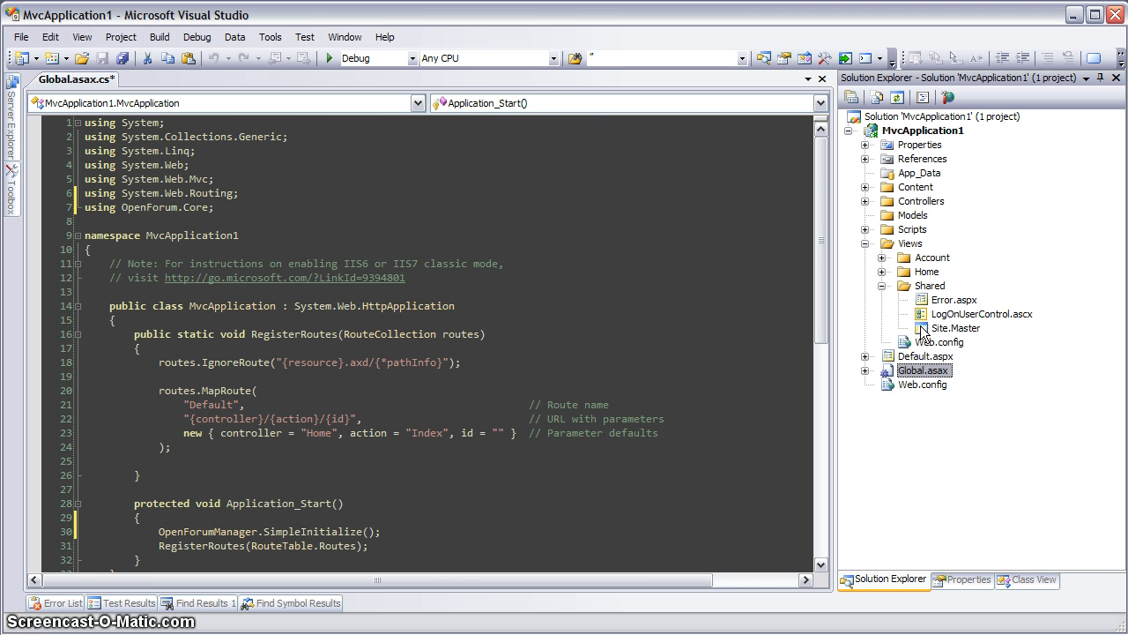
Add a Forum ActionLink to Forum's Index in Site.Master's menu and run the site
click(953, 328)
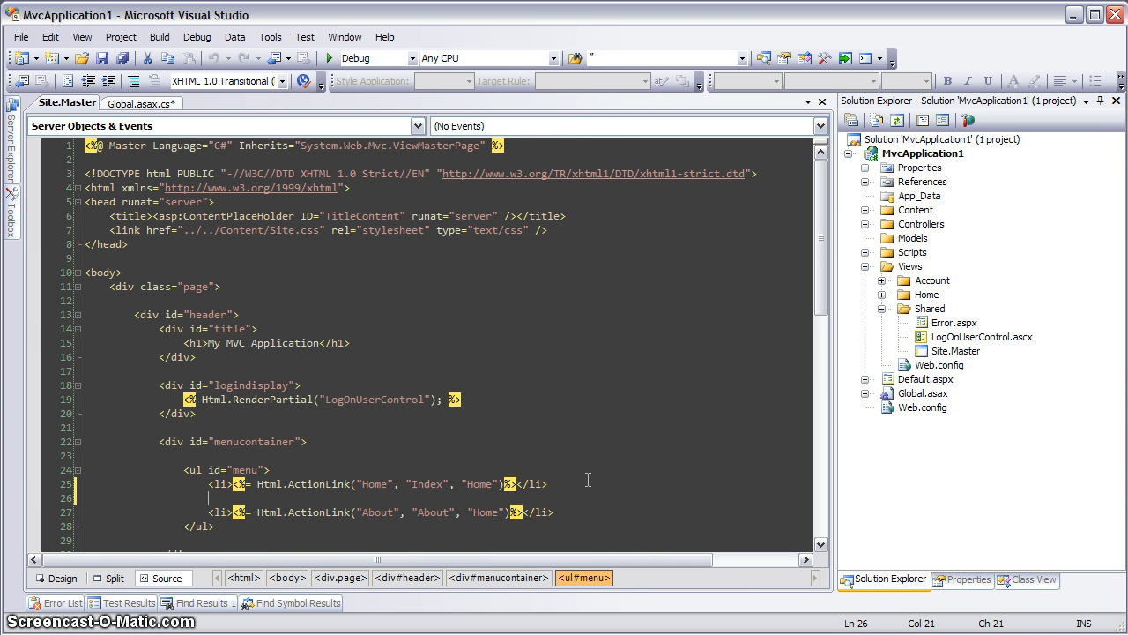
text(<li><</li>)
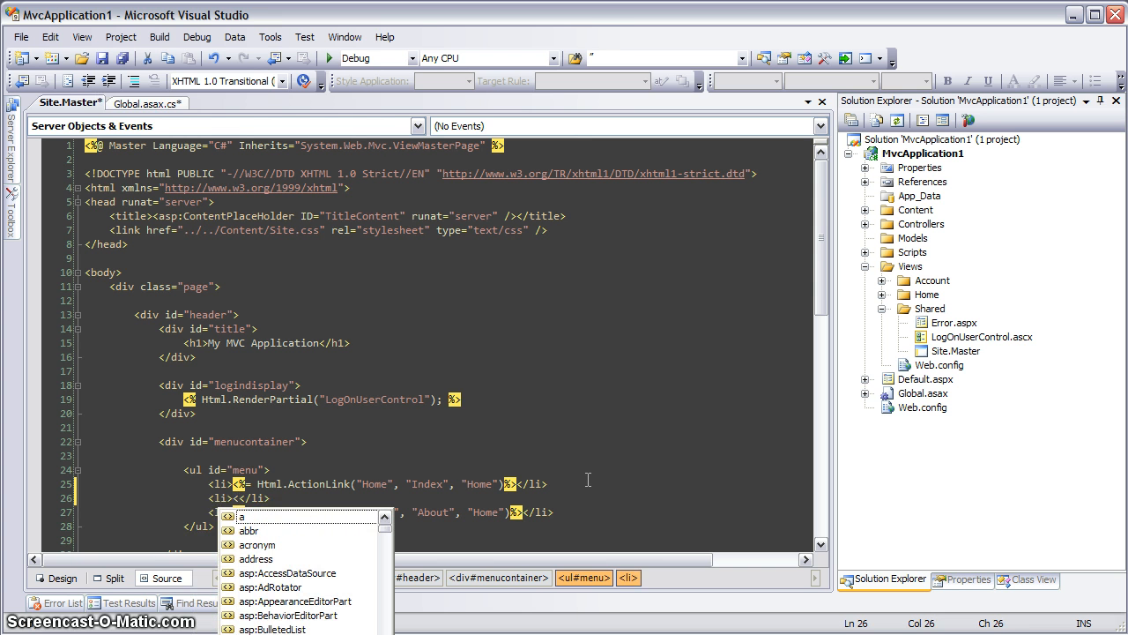
text(Html.A %>)
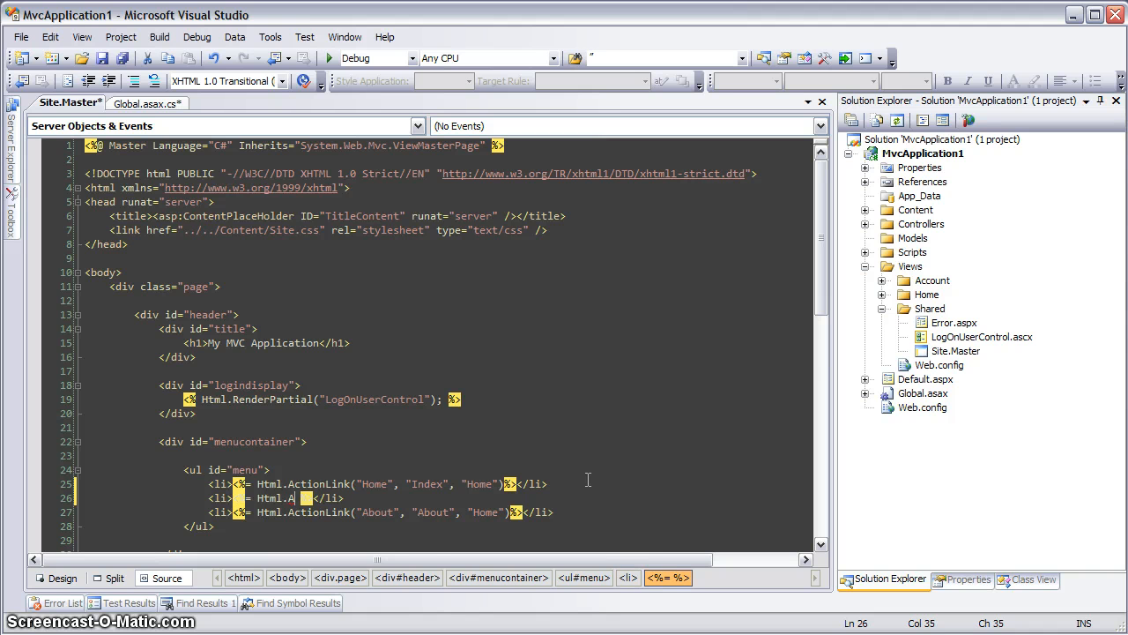
text(ctionLink("Forum", "Index", "Forum)
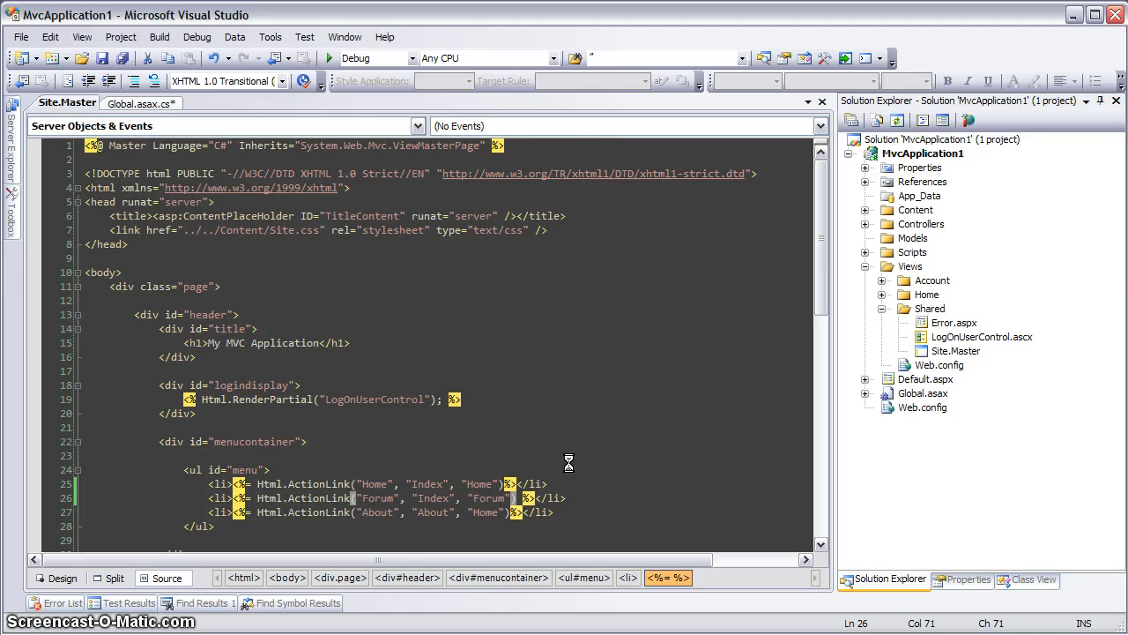
click(343, 58)
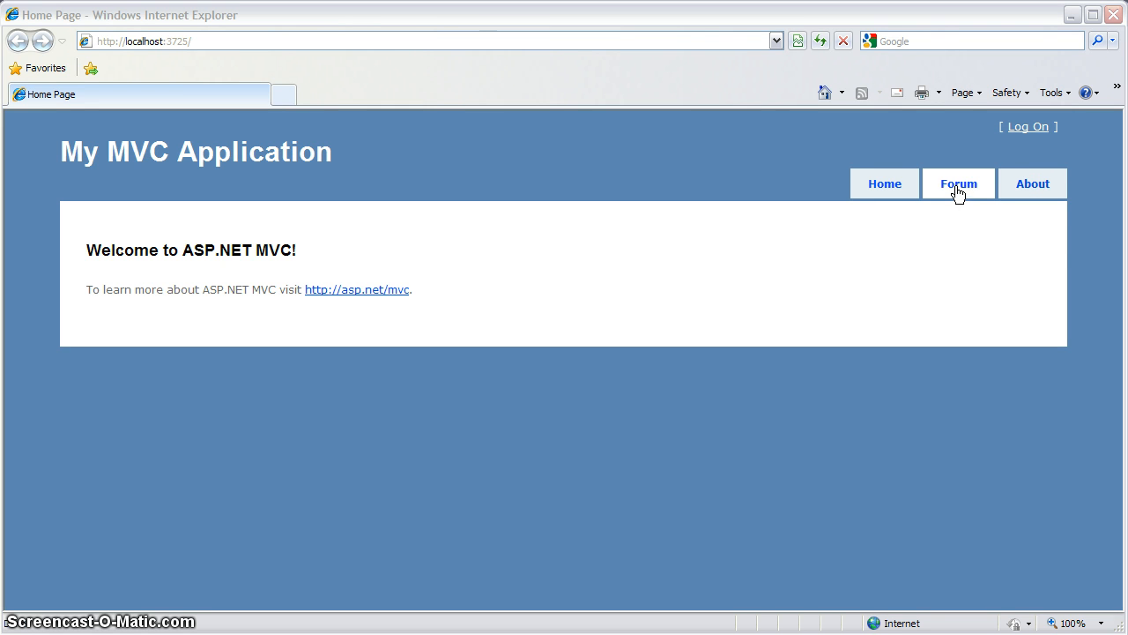
Open the Forum tab's post list and choose Write A New Post
click(959, 183)
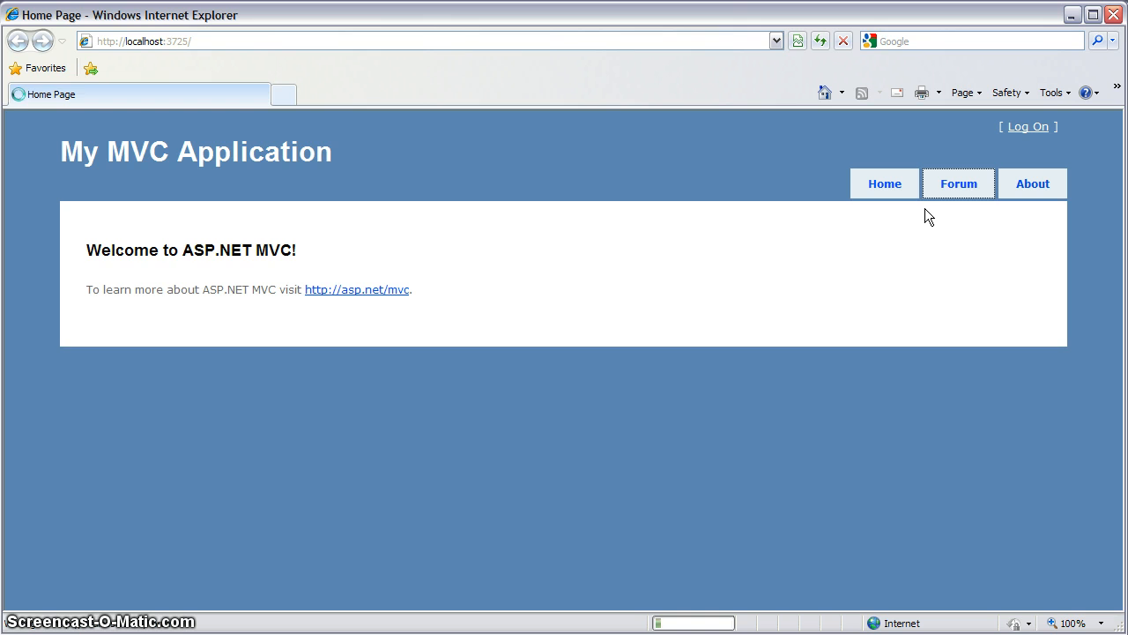
click(958, 183)
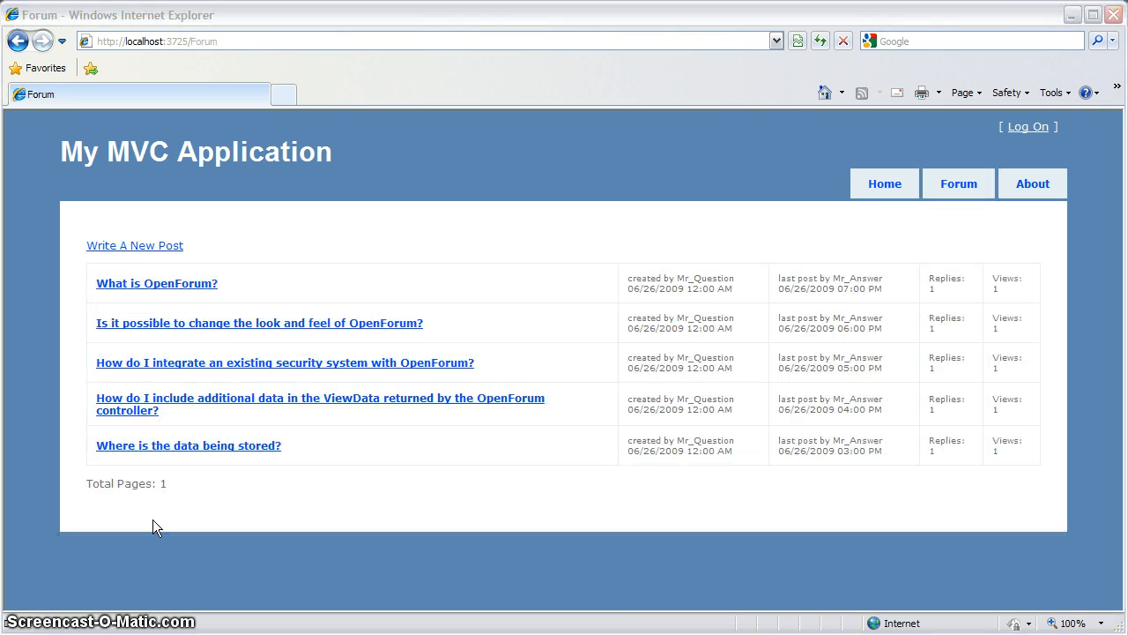
click(134, 245)
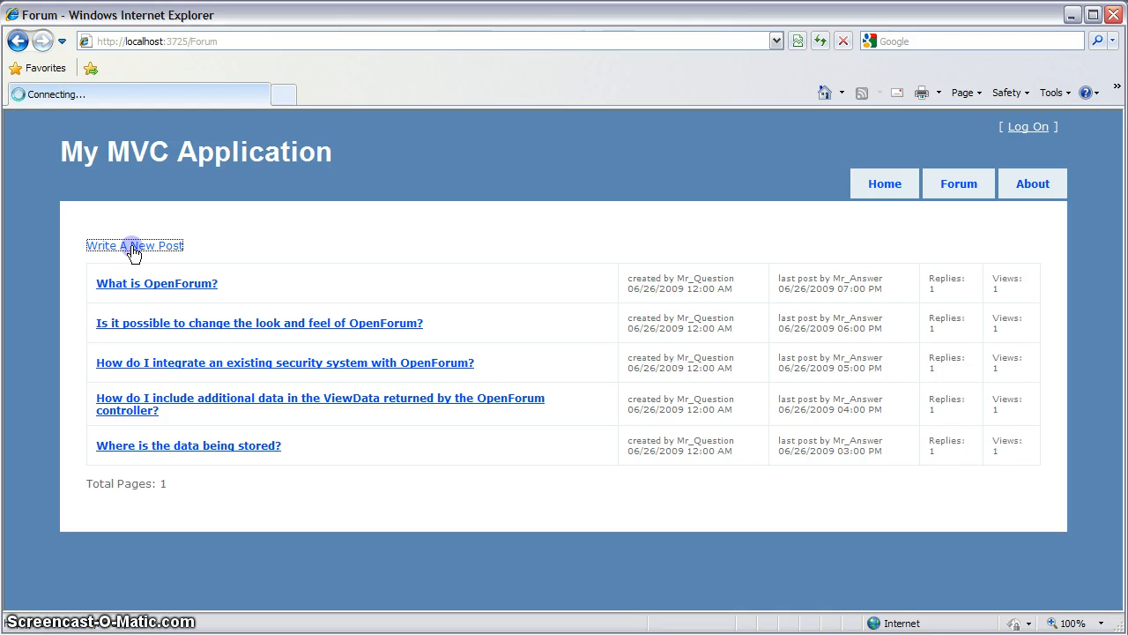
Log on as herb to reach the Title and Question post form
click(134, 245)
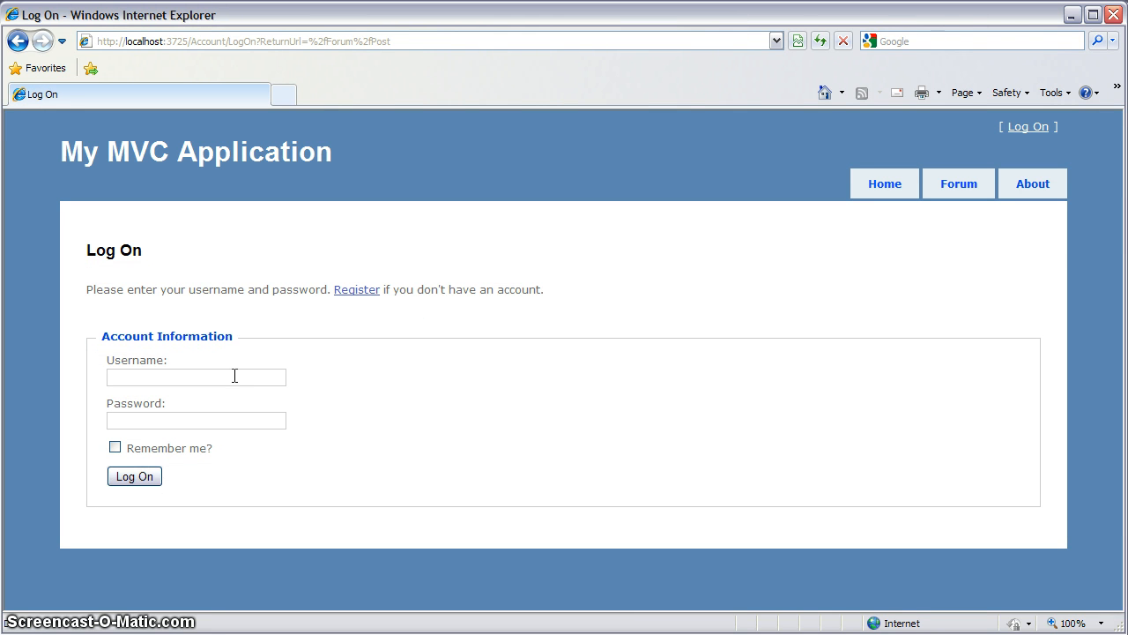
text(herb)
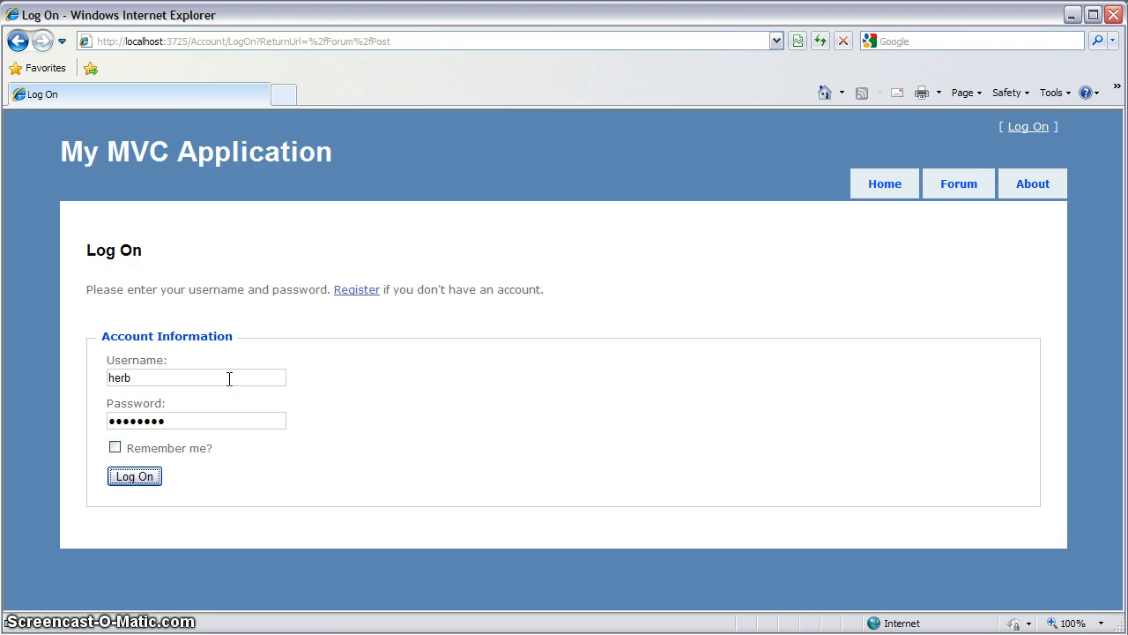
click(134, 476)
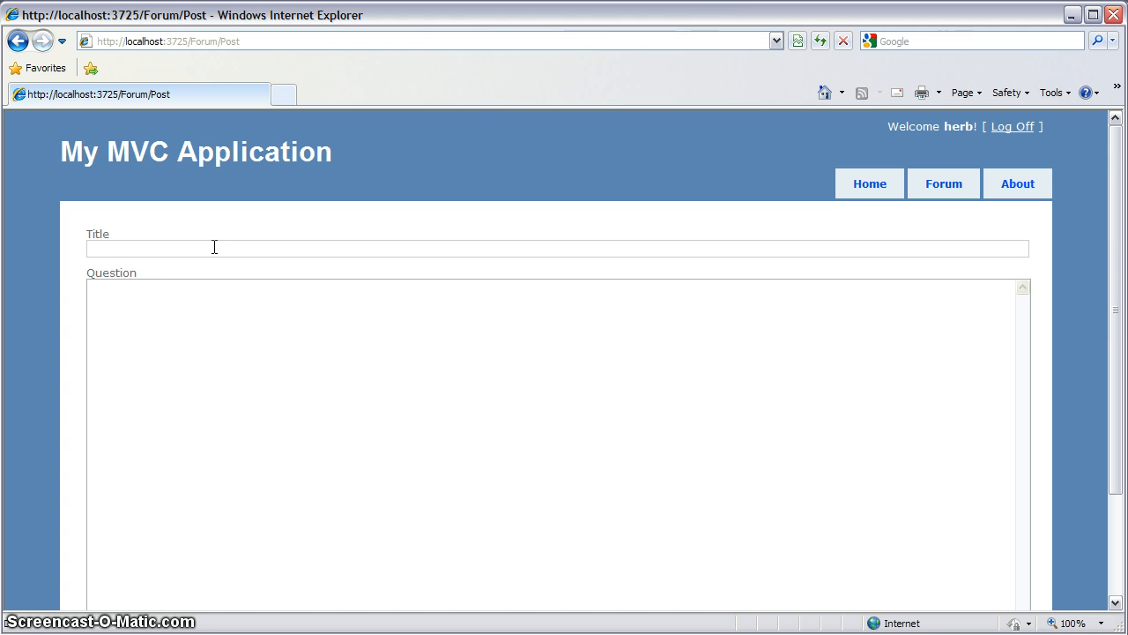
Submit a post titled 'Is this cool?' with the question 'Why yes it is!'
text(Is this cool?)
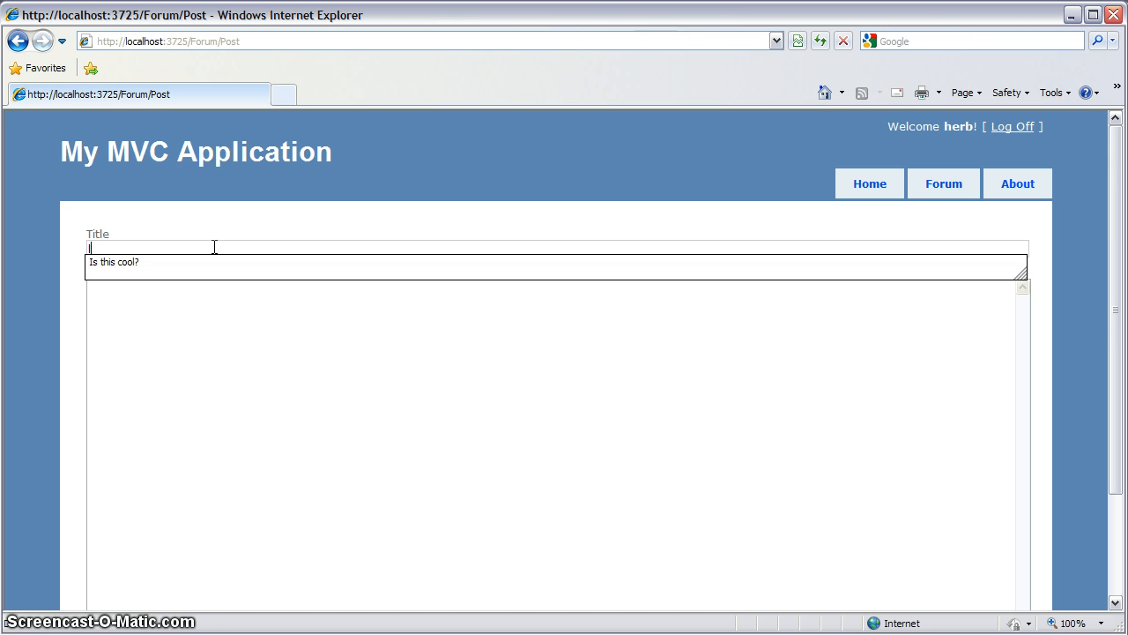
text(Is this cool?)
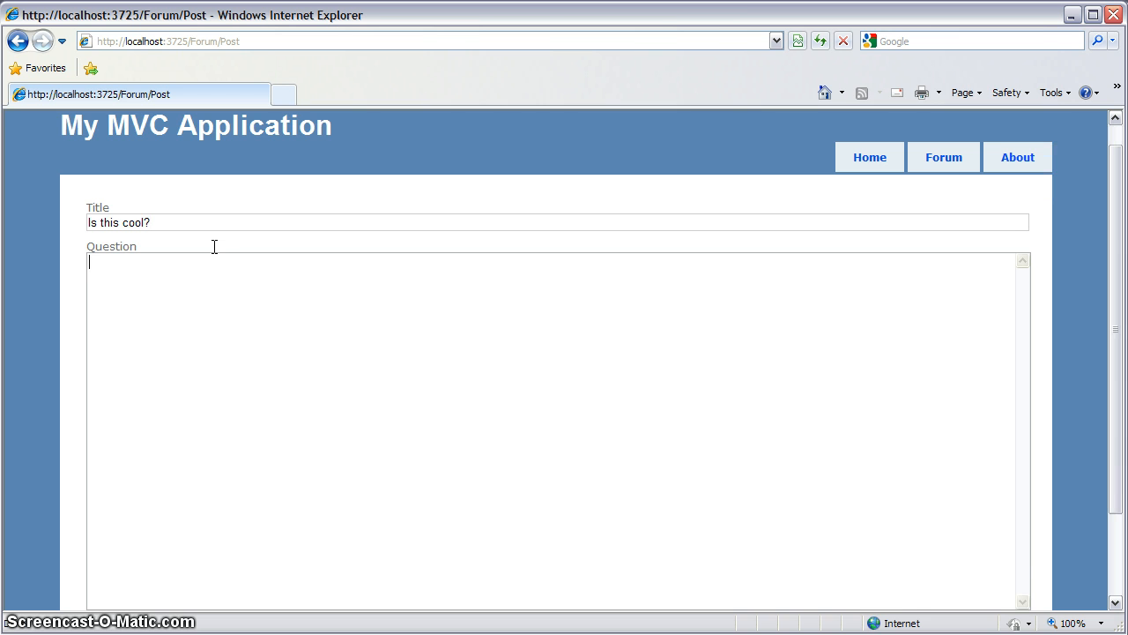
text(Why yes it is!)
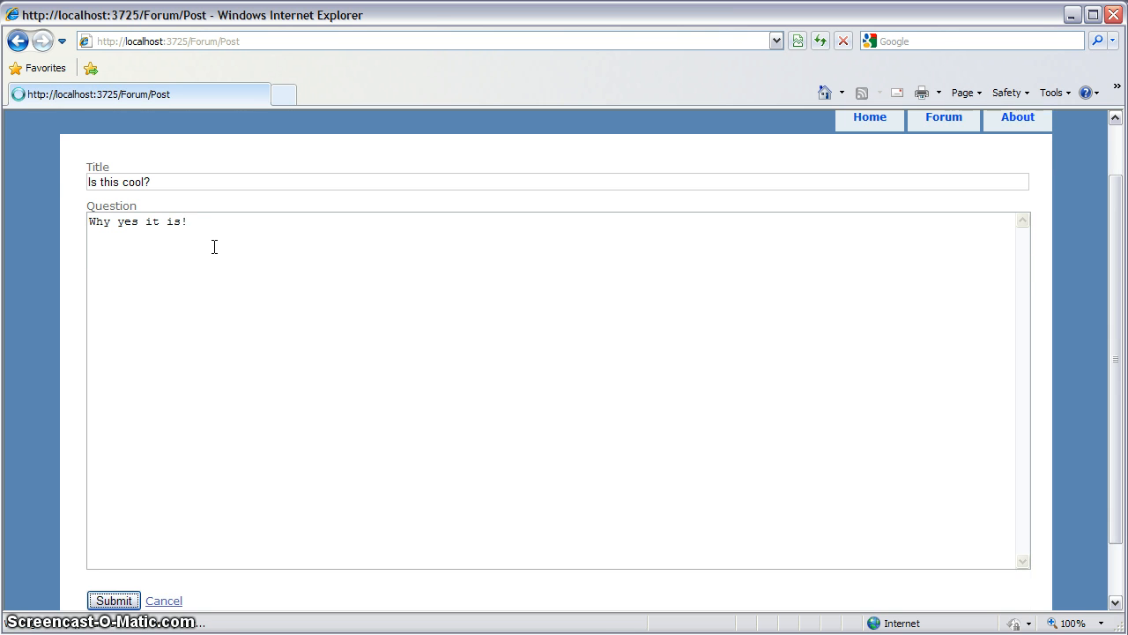
click(114, 600)
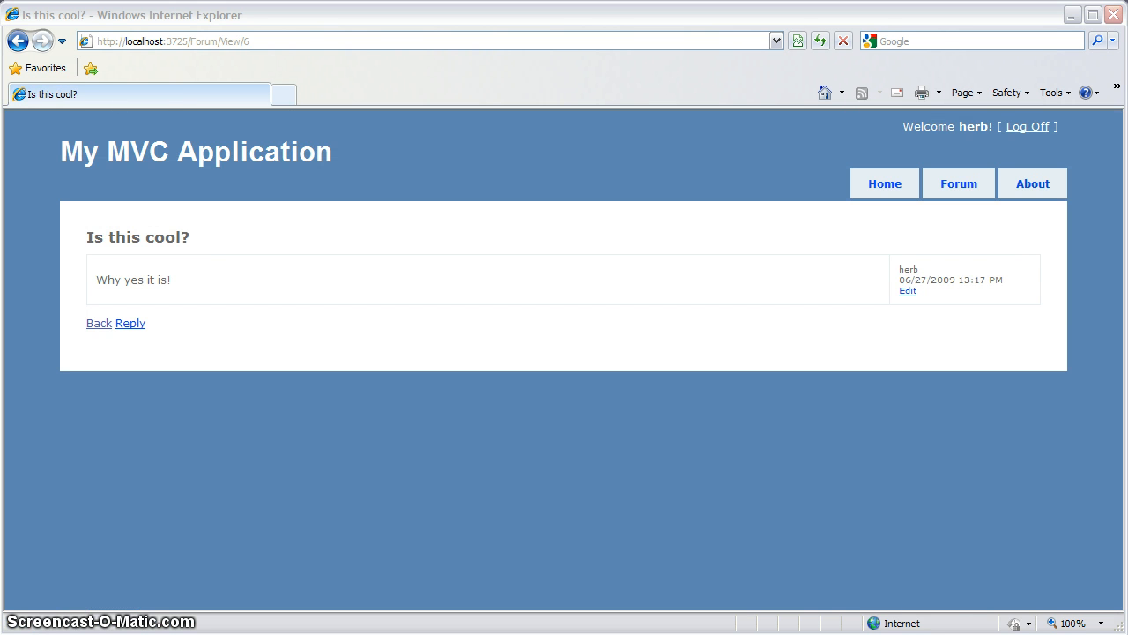
mouse_move(160, 517)
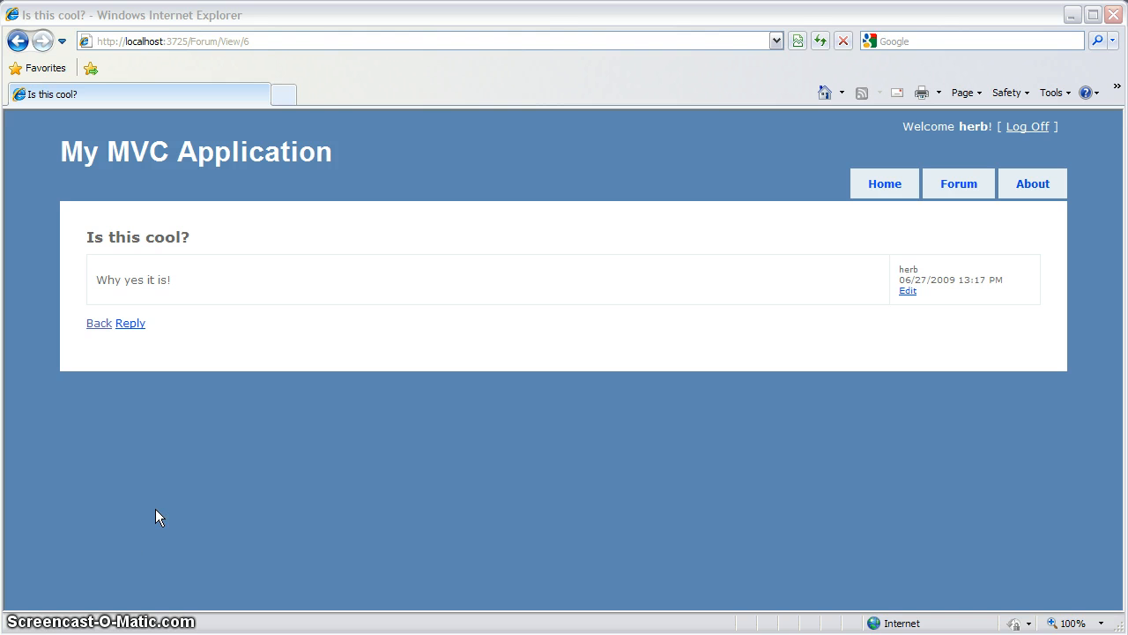